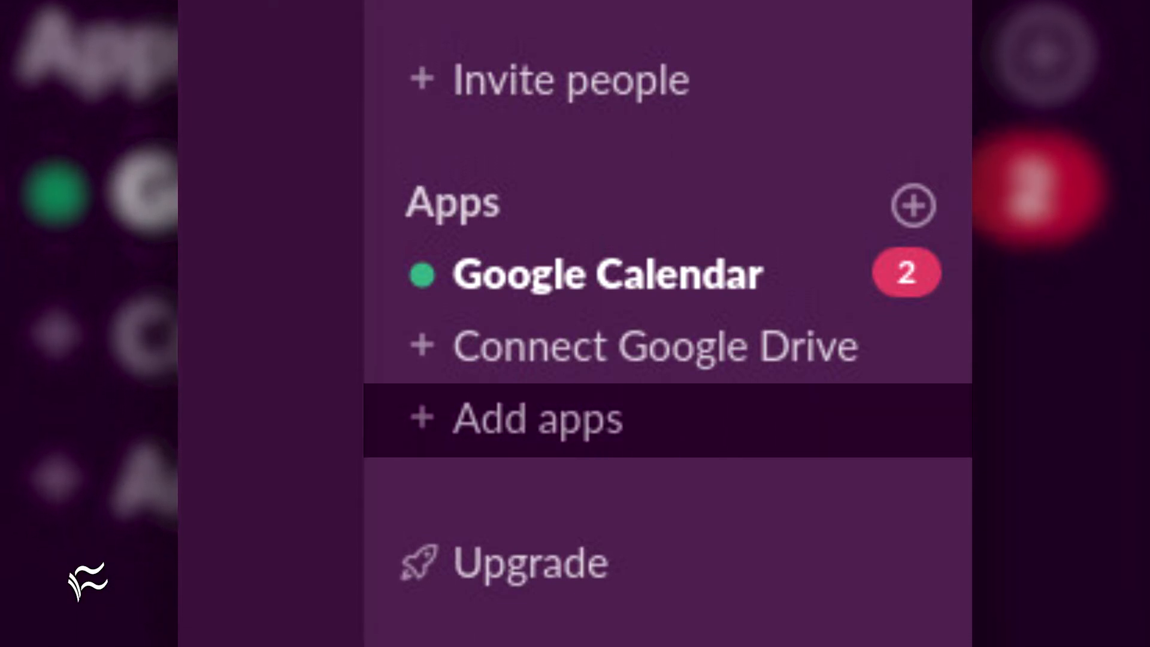
Install the Dropbox app from Slack's directory, add it to the workspace, and connect the Dropbox account
click(537, 419)
text(Dropbox)
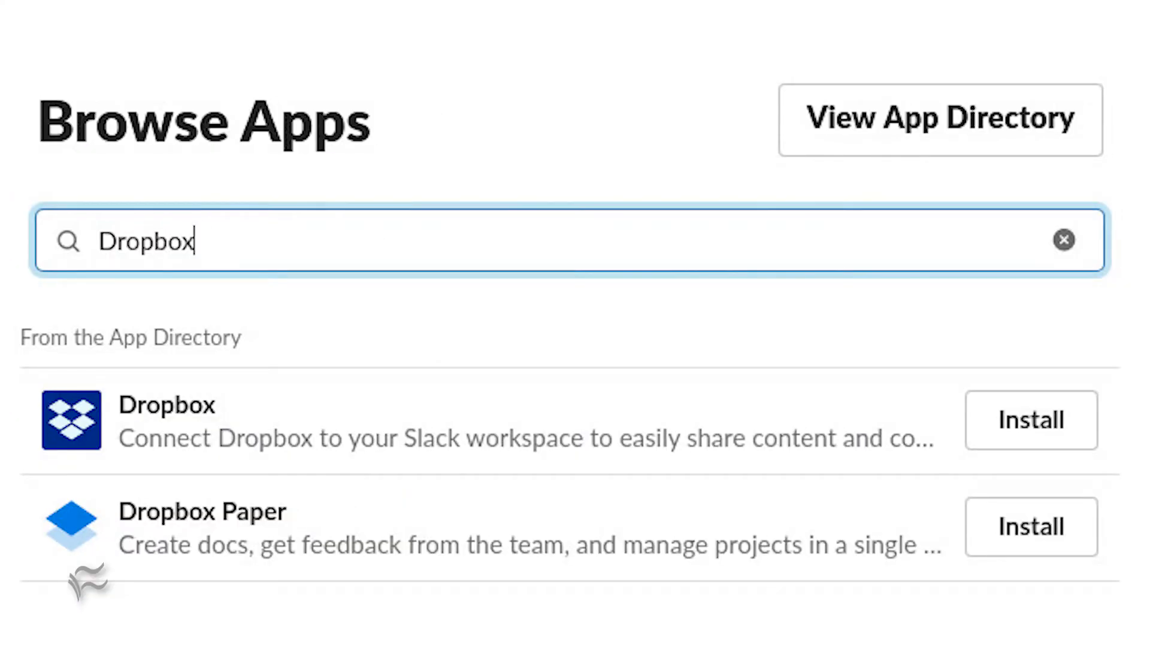
mouse_move(1031, 419)
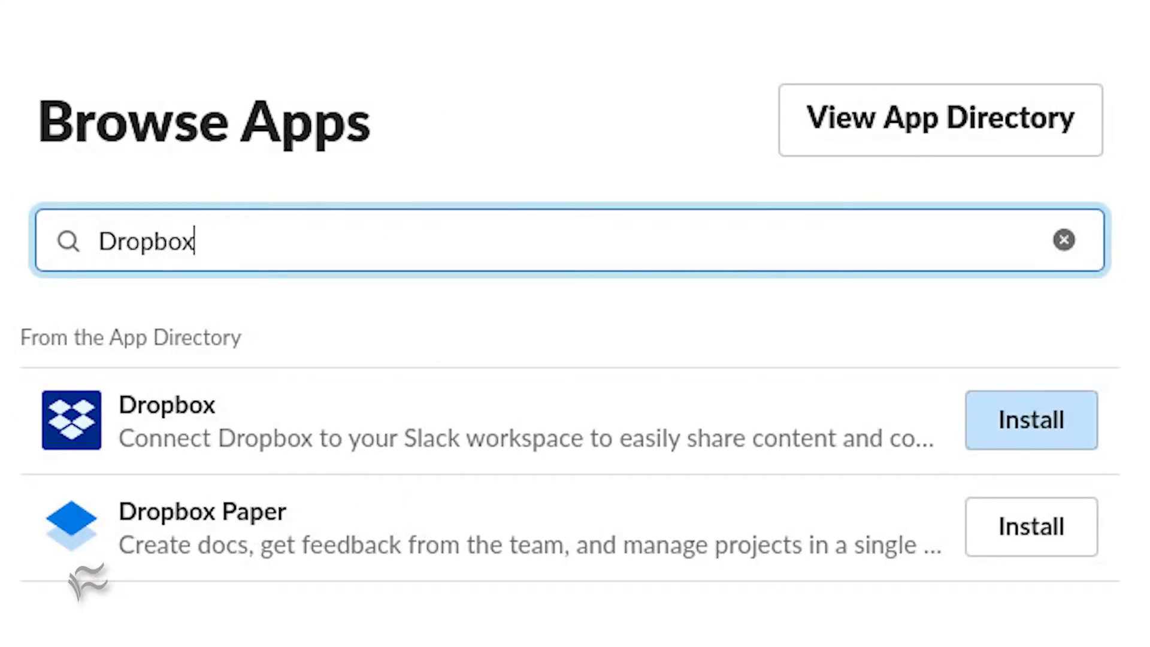
click(1031, 419)
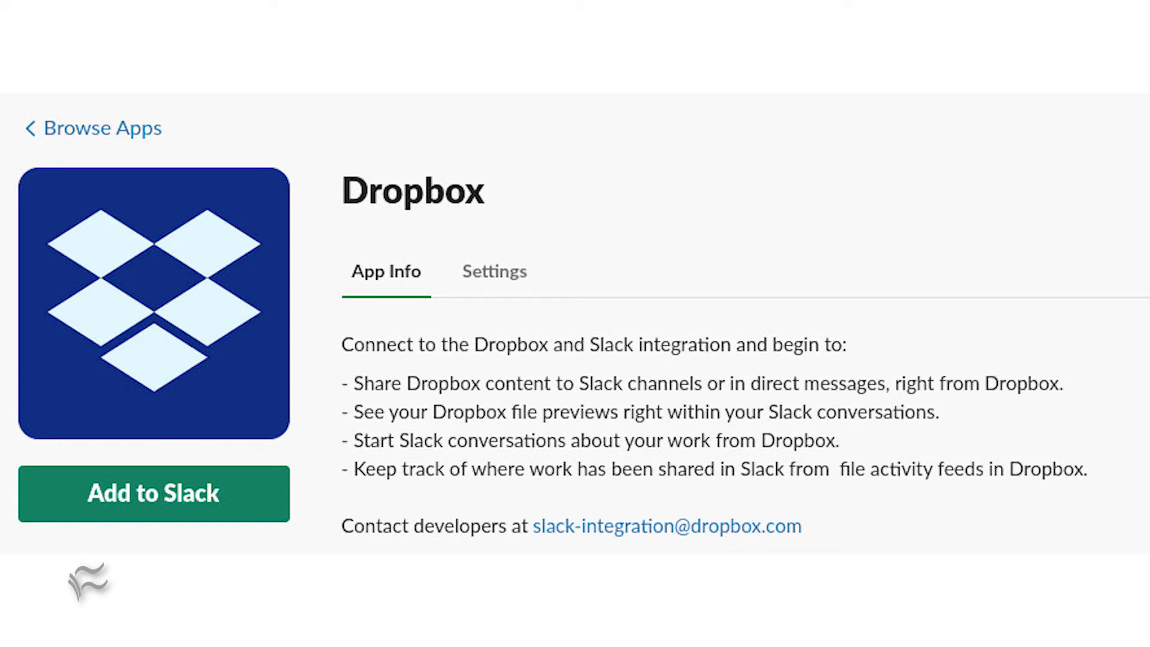
click(153, 492)
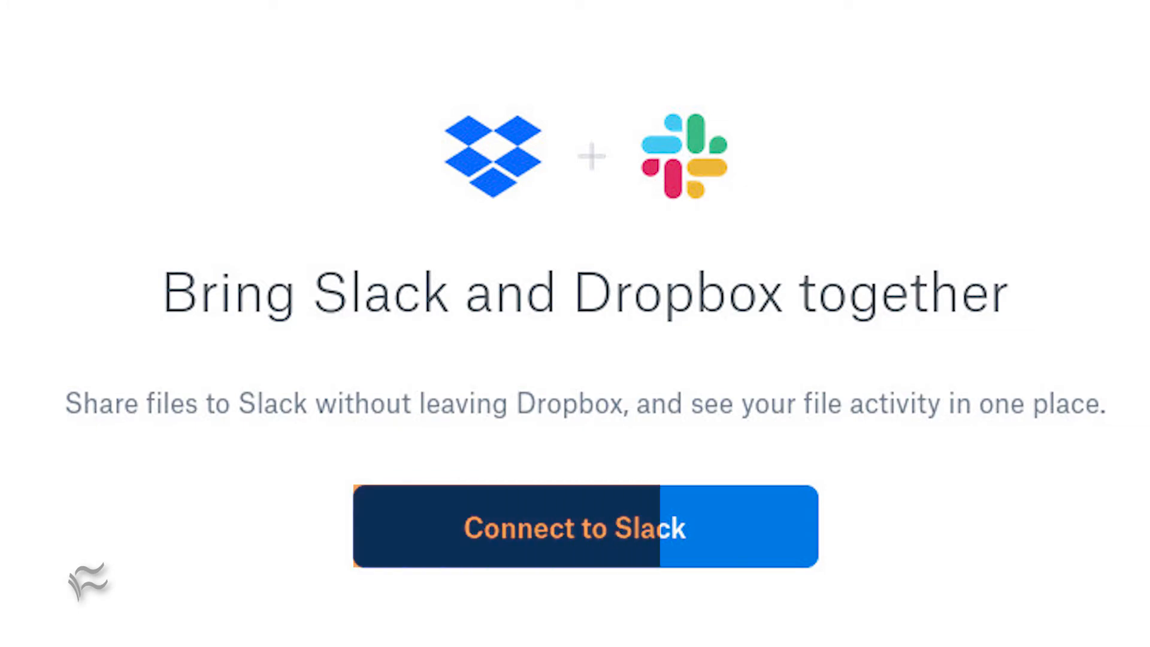
click(572, 527)
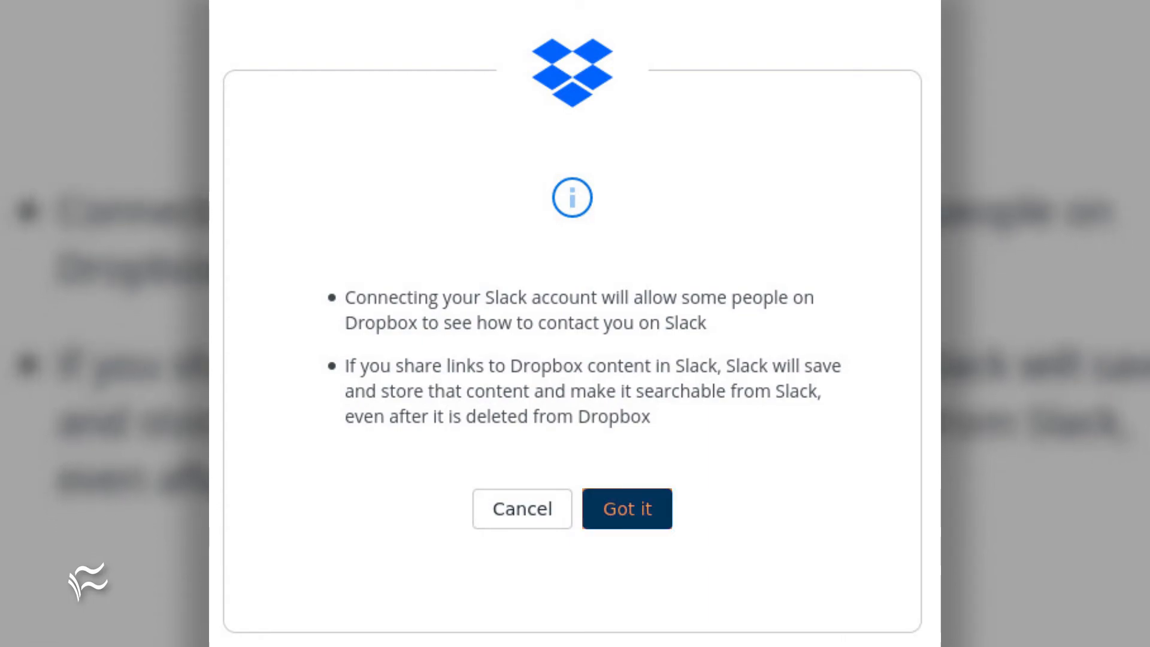
Accept Dropbox's 'Got it' notice about what connecting shares with Slack
click(626, 508)
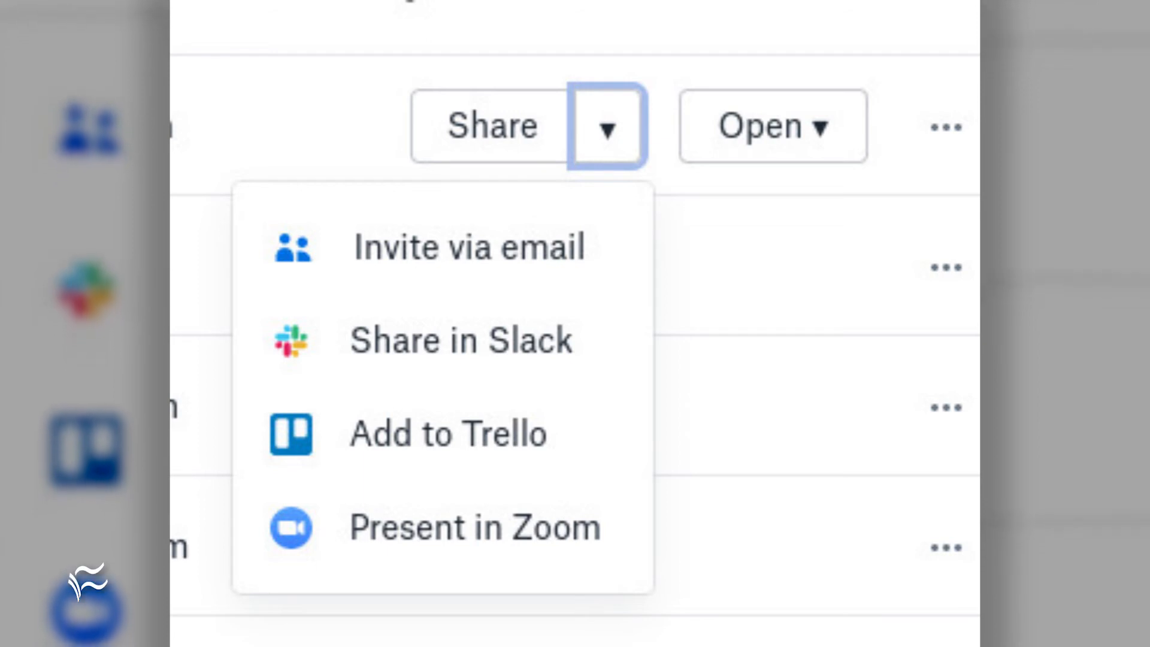
mouse_move(460, 339)
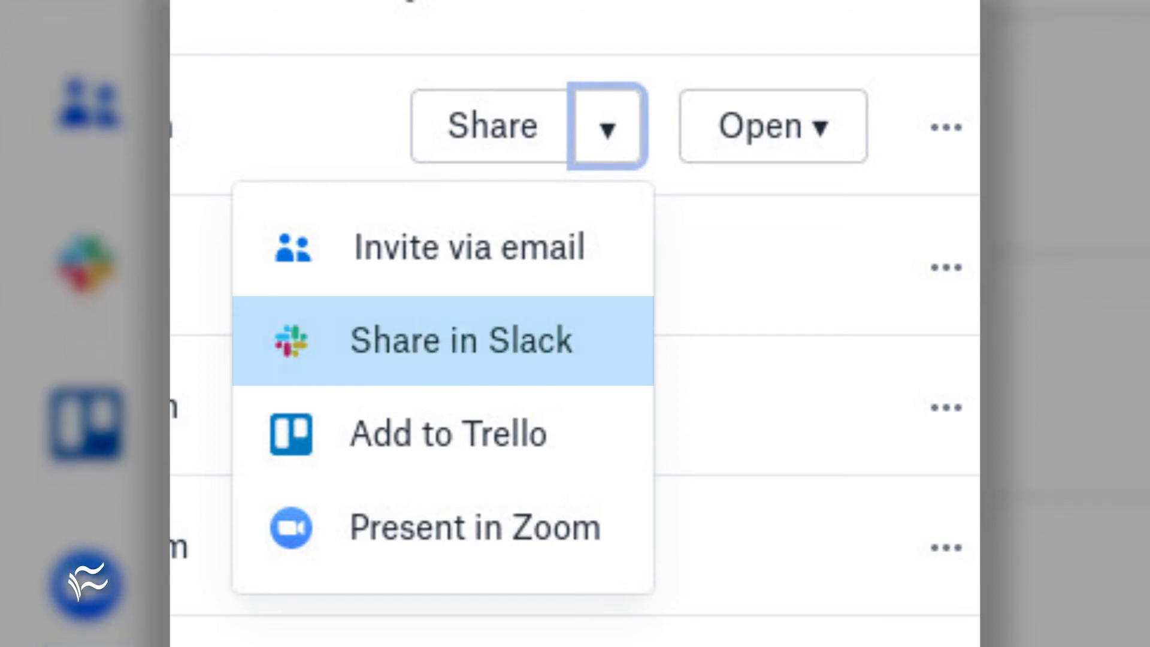